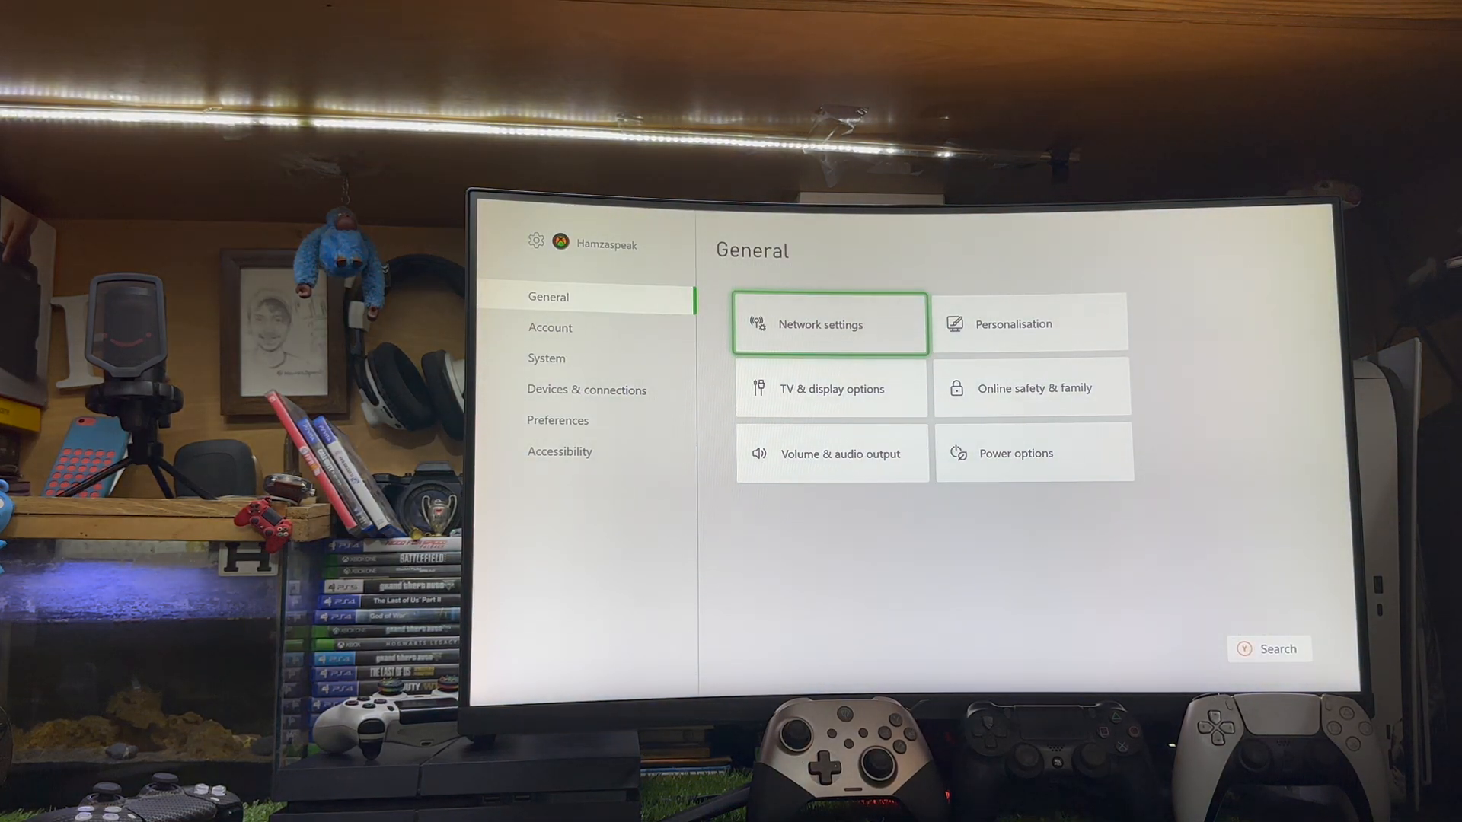
- Reconnect the console to Wi-Fi via Manage wireless networks and confirm Internet connection
left_click(830, 323)
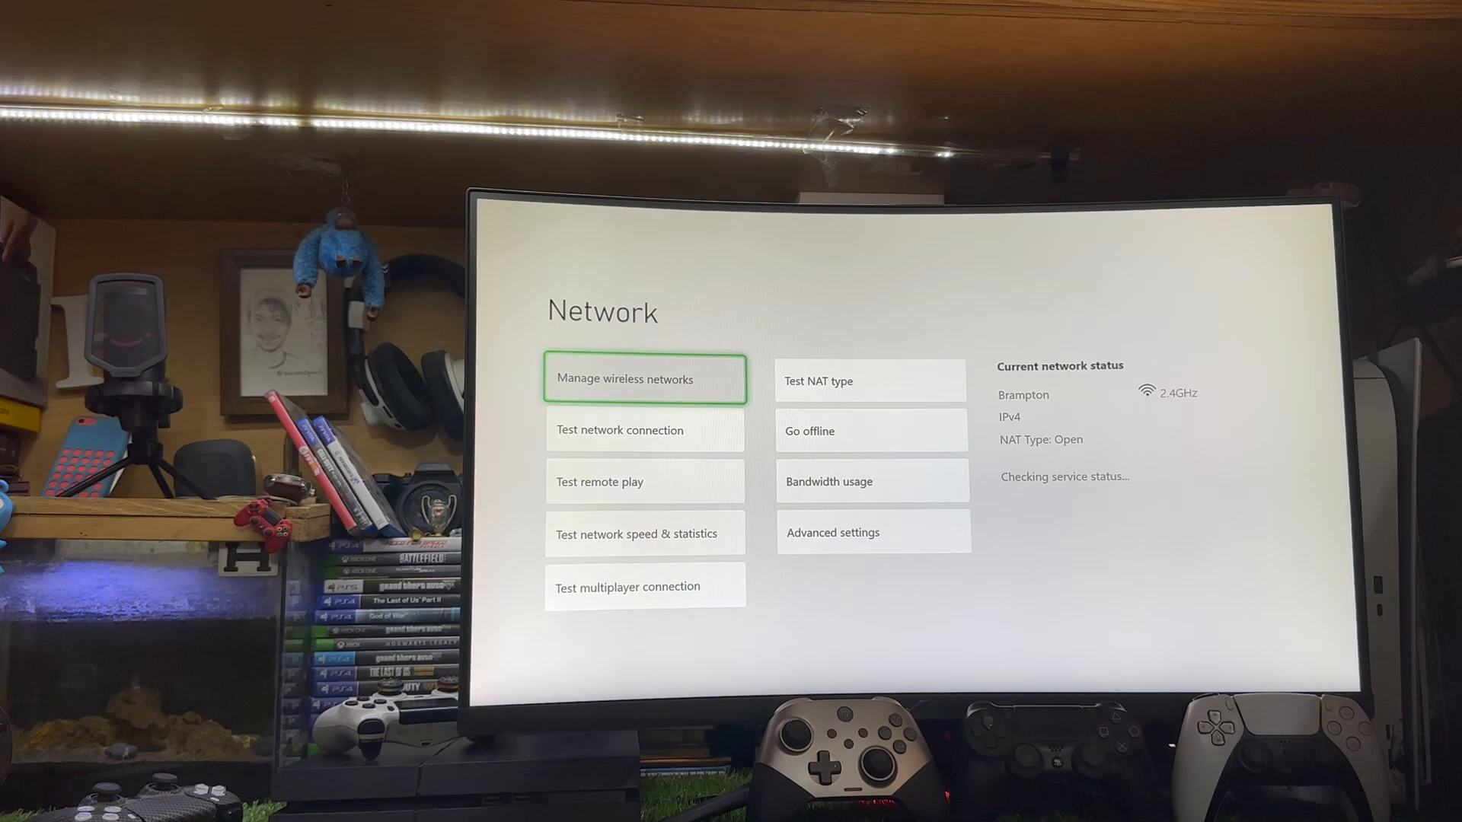
left_click(643, 379)
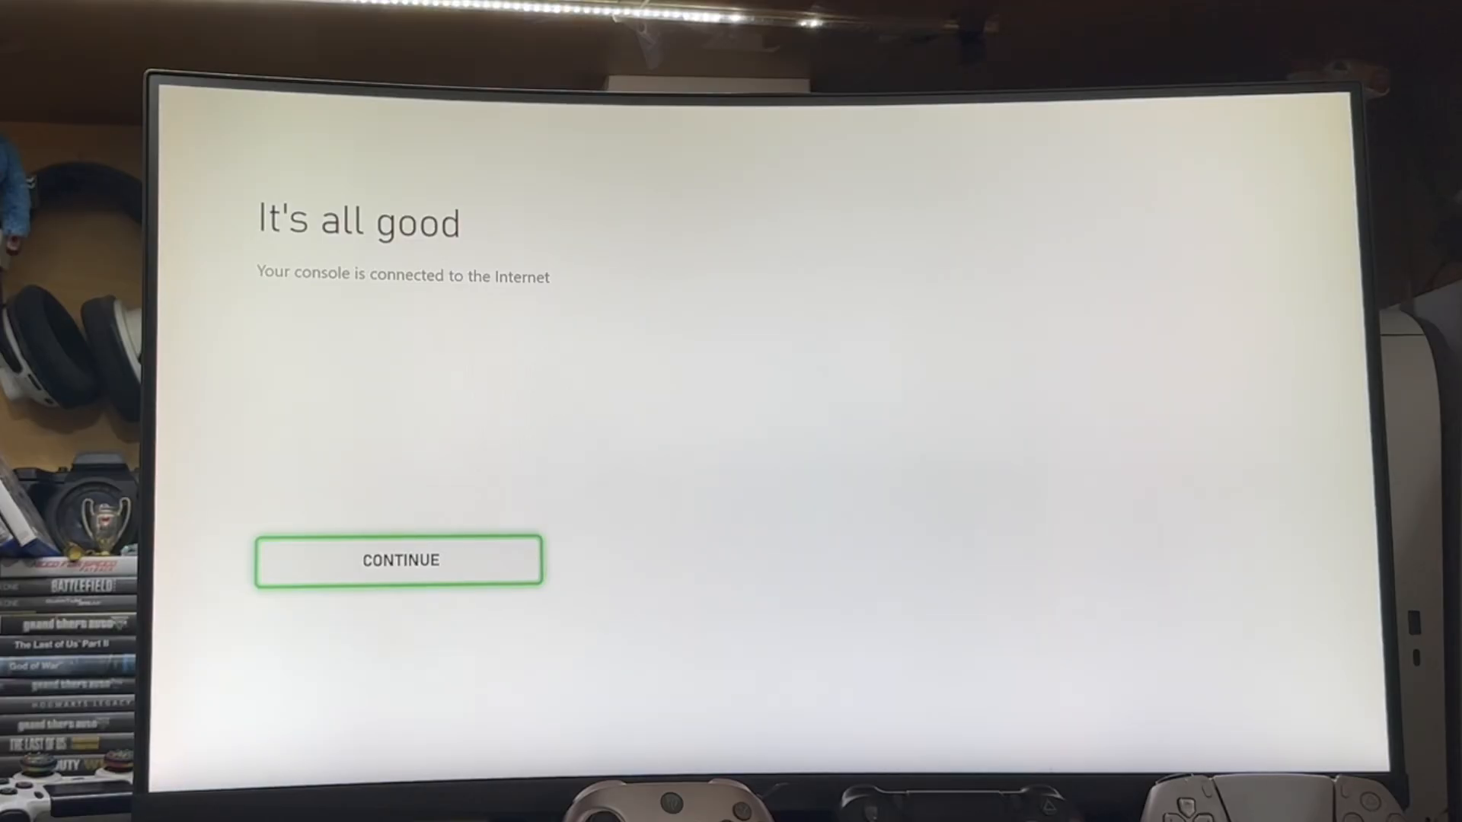
- Run the network speed and statistics test, then return to the Xbox Home dashboard
left_click(399, 561)
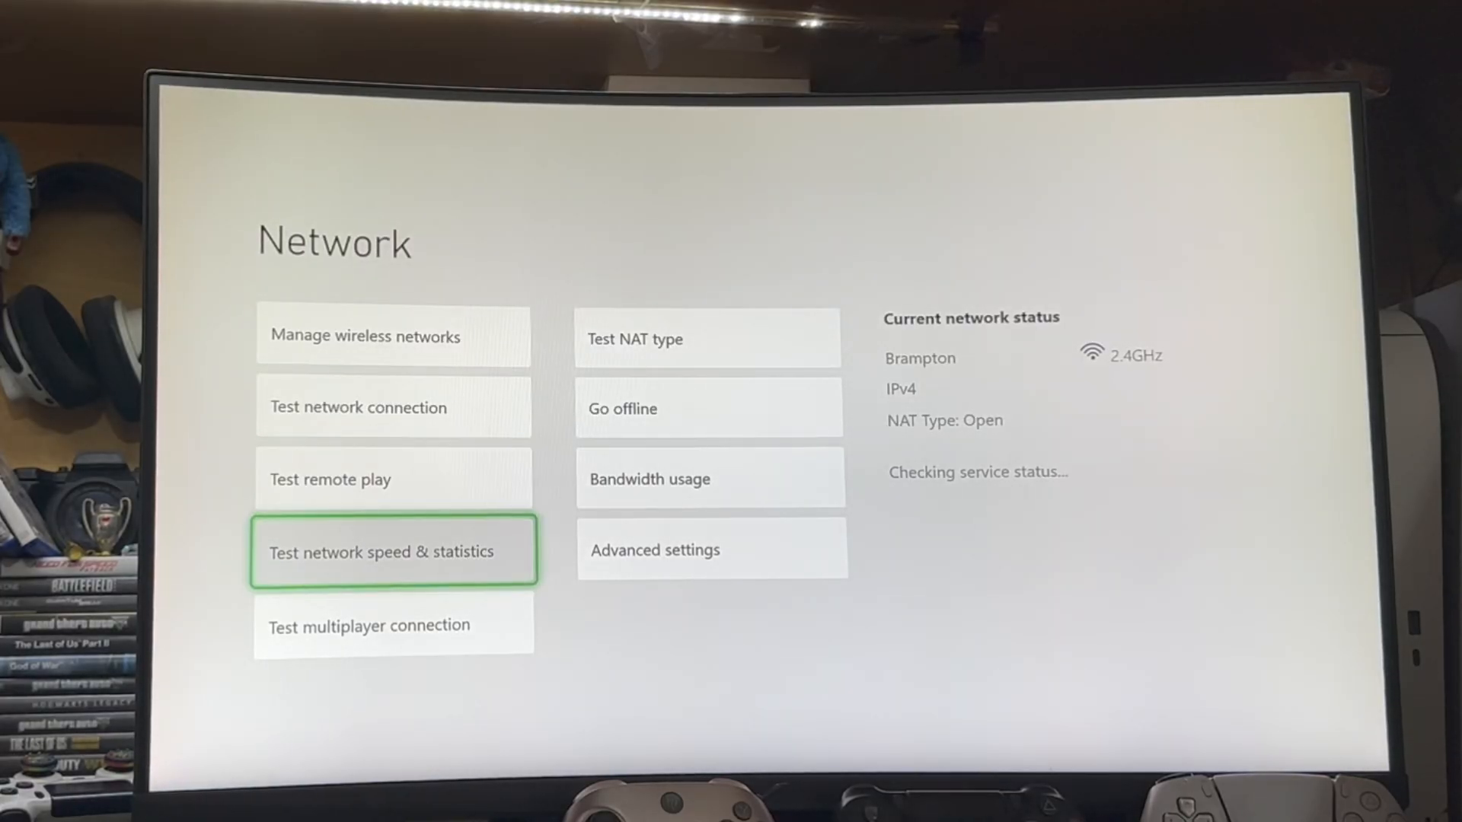
left_click(393, 552)
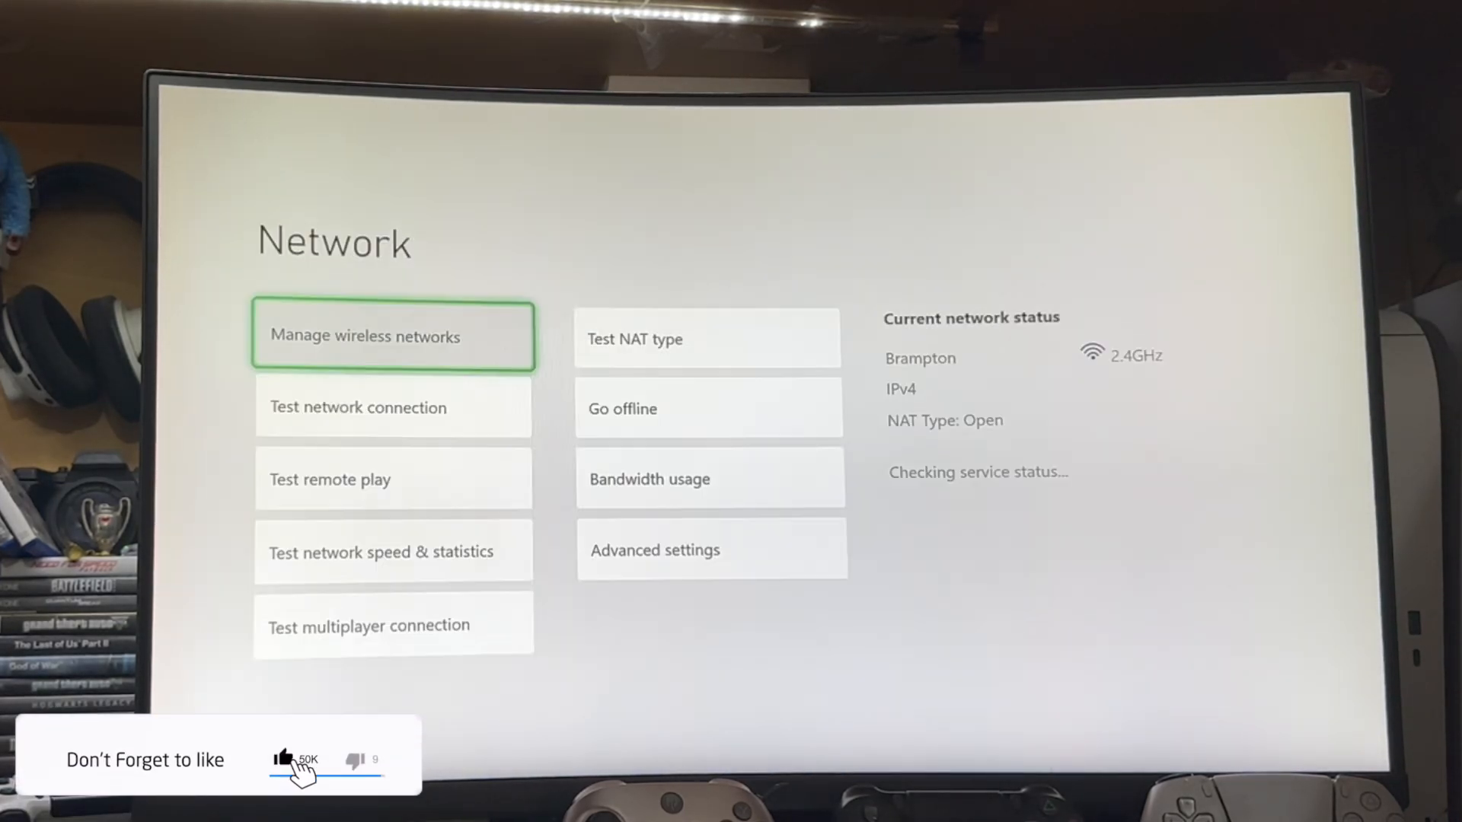
key("down")
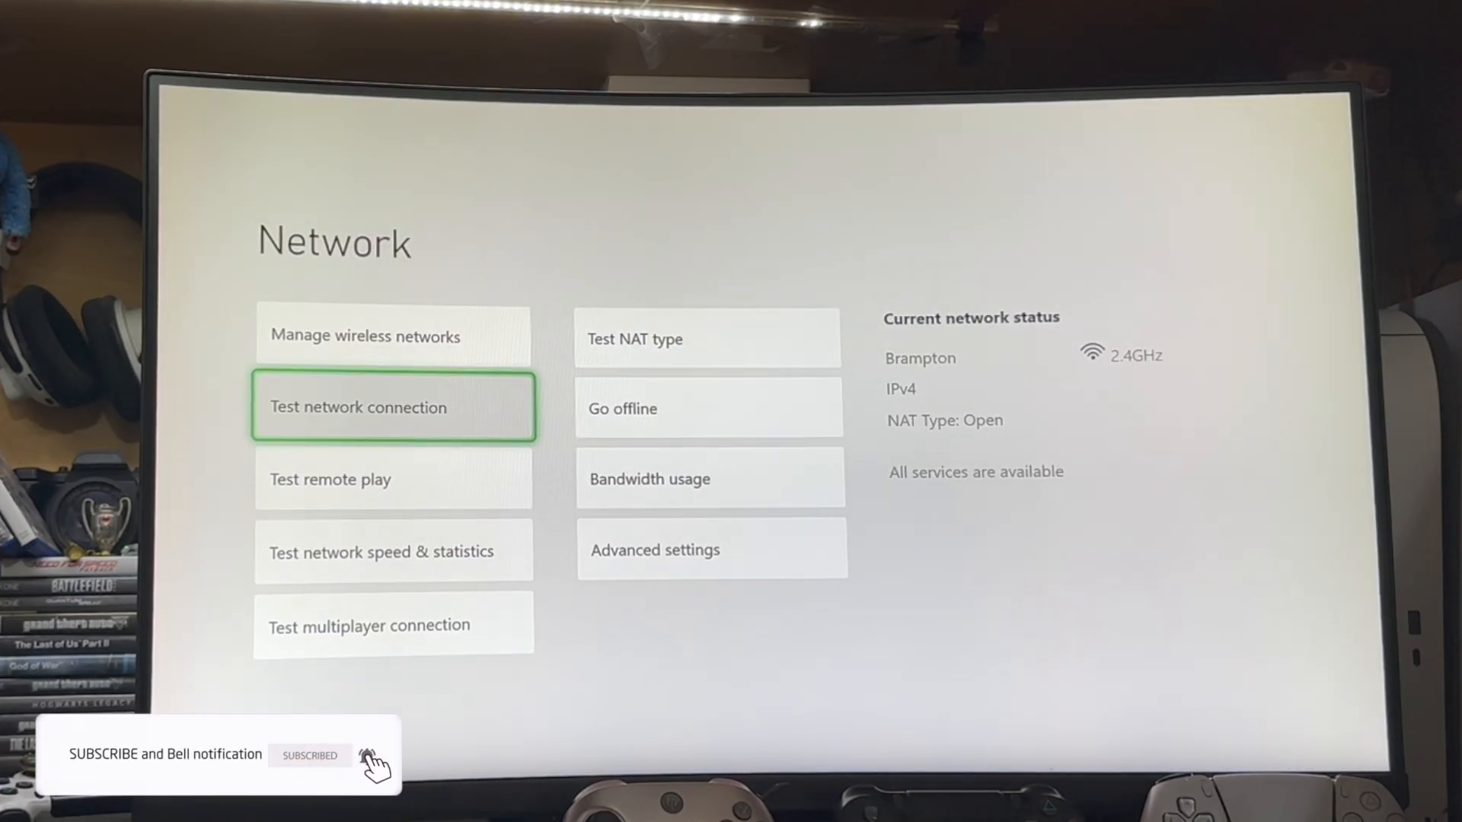
key("Xbox")
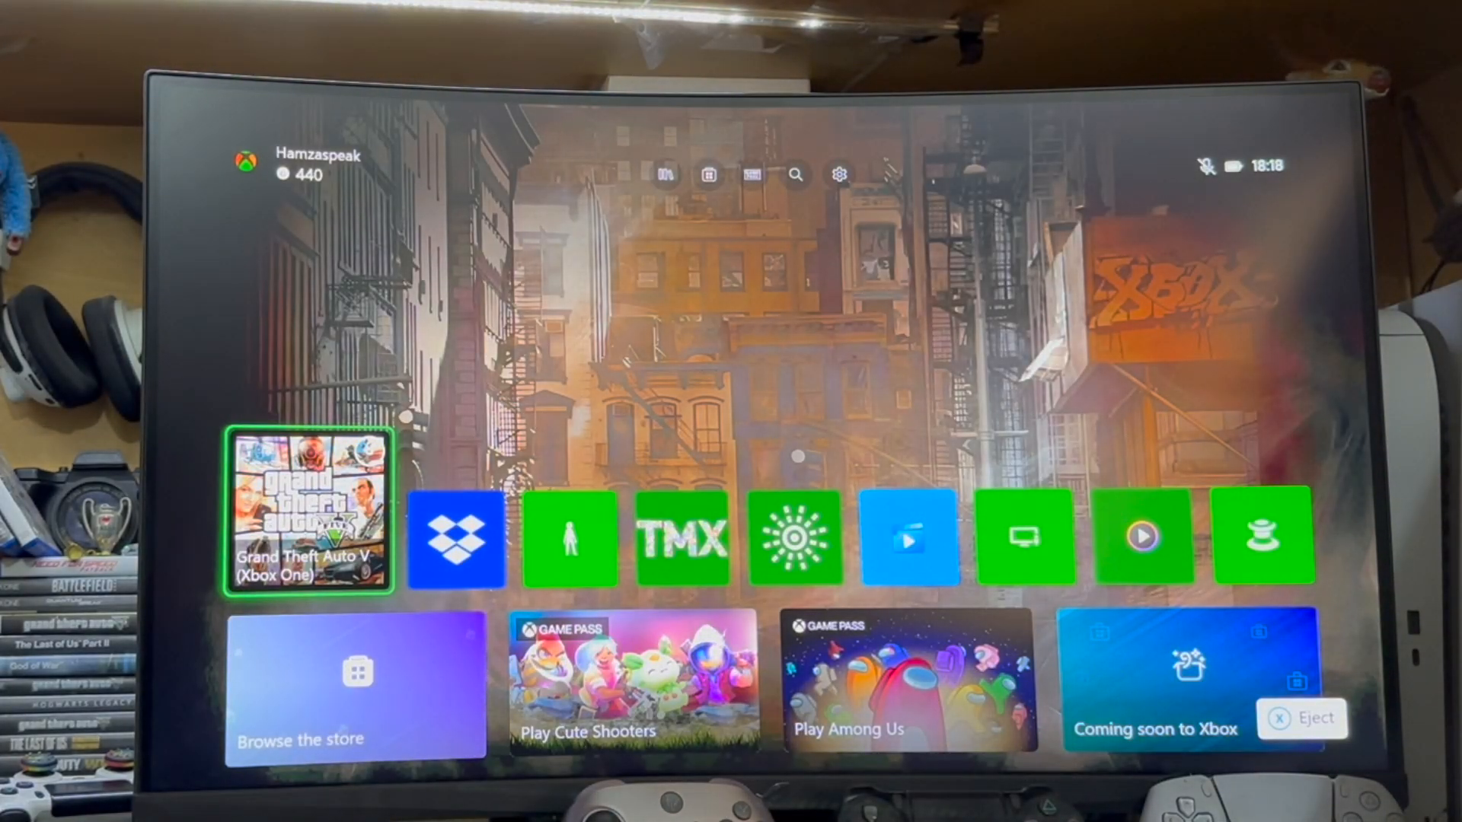
scroll("down", 3)
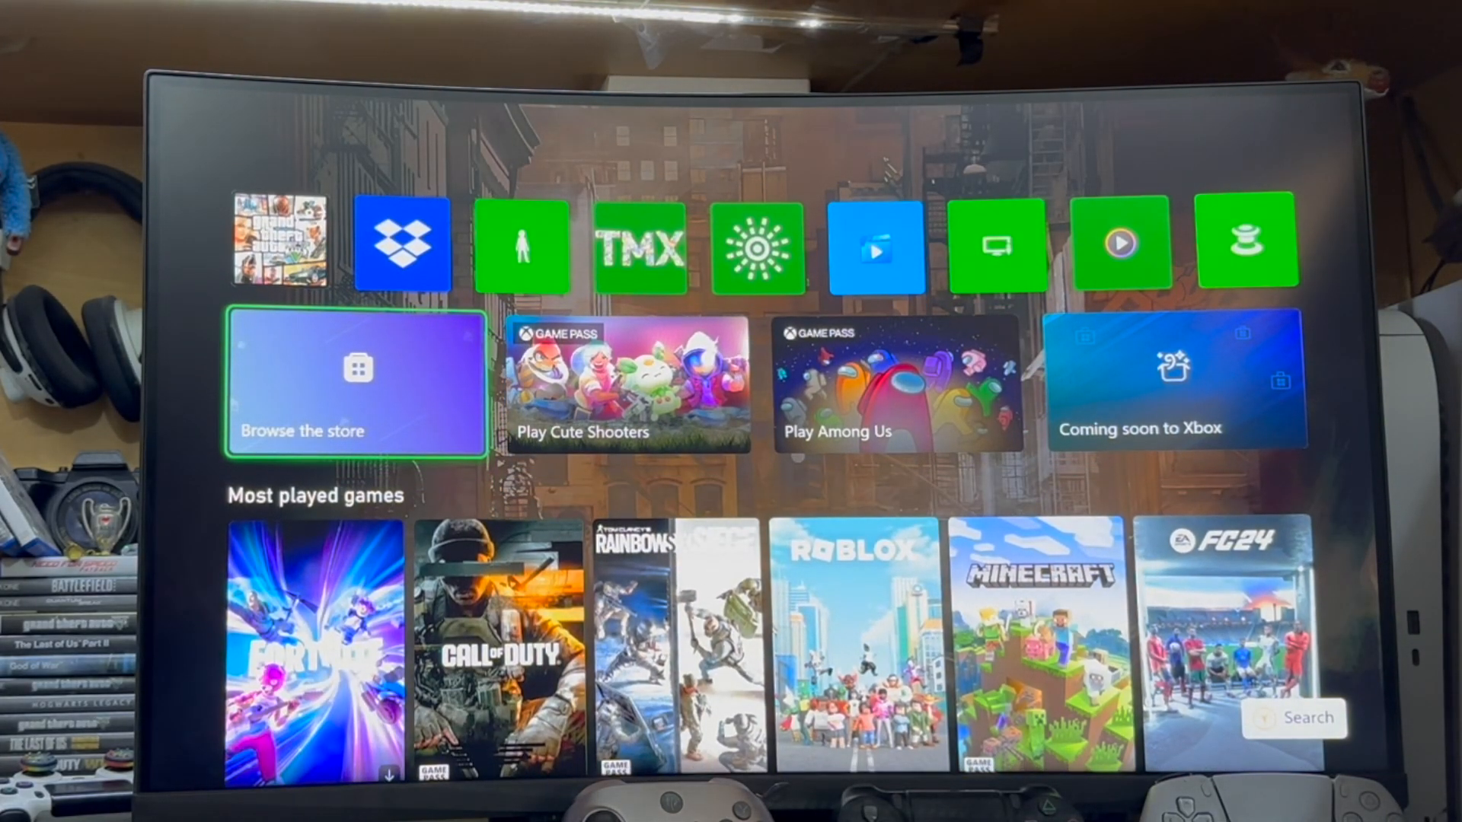
scroll("down", 3)
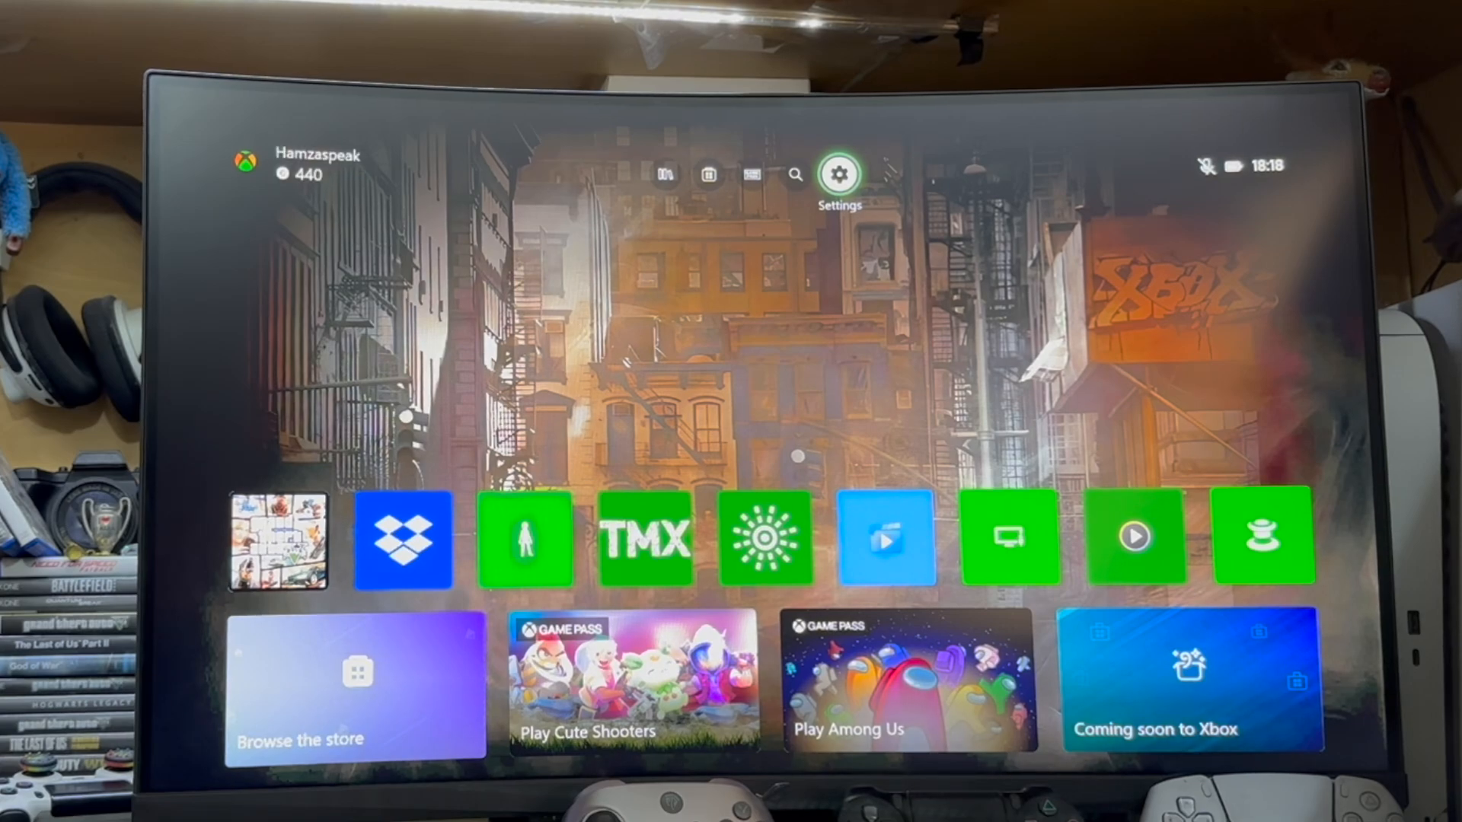
left_click(837, 174)
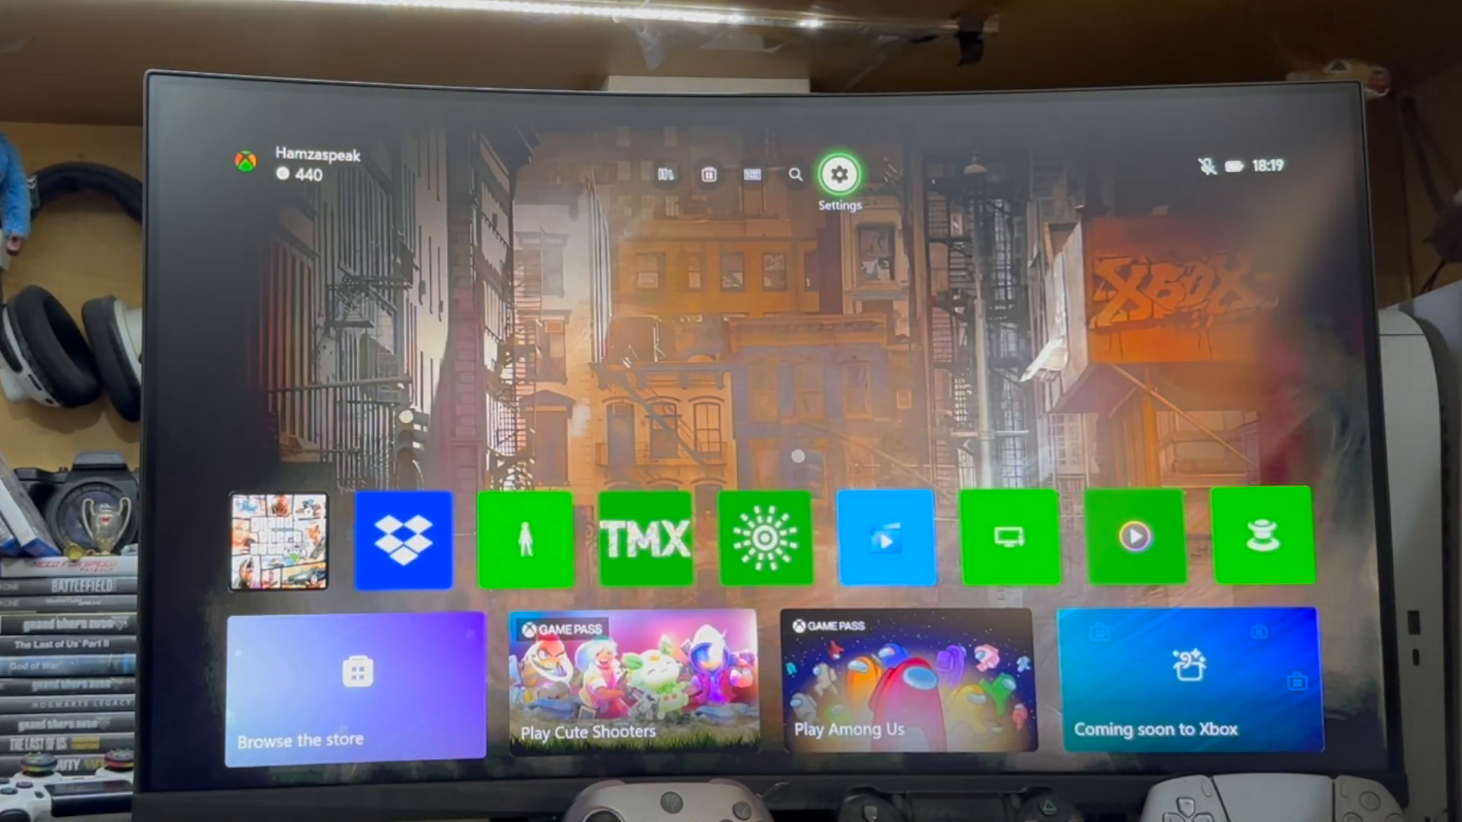
- Visit Power options, then return to the Network page showing current status
left_click(837, 174)
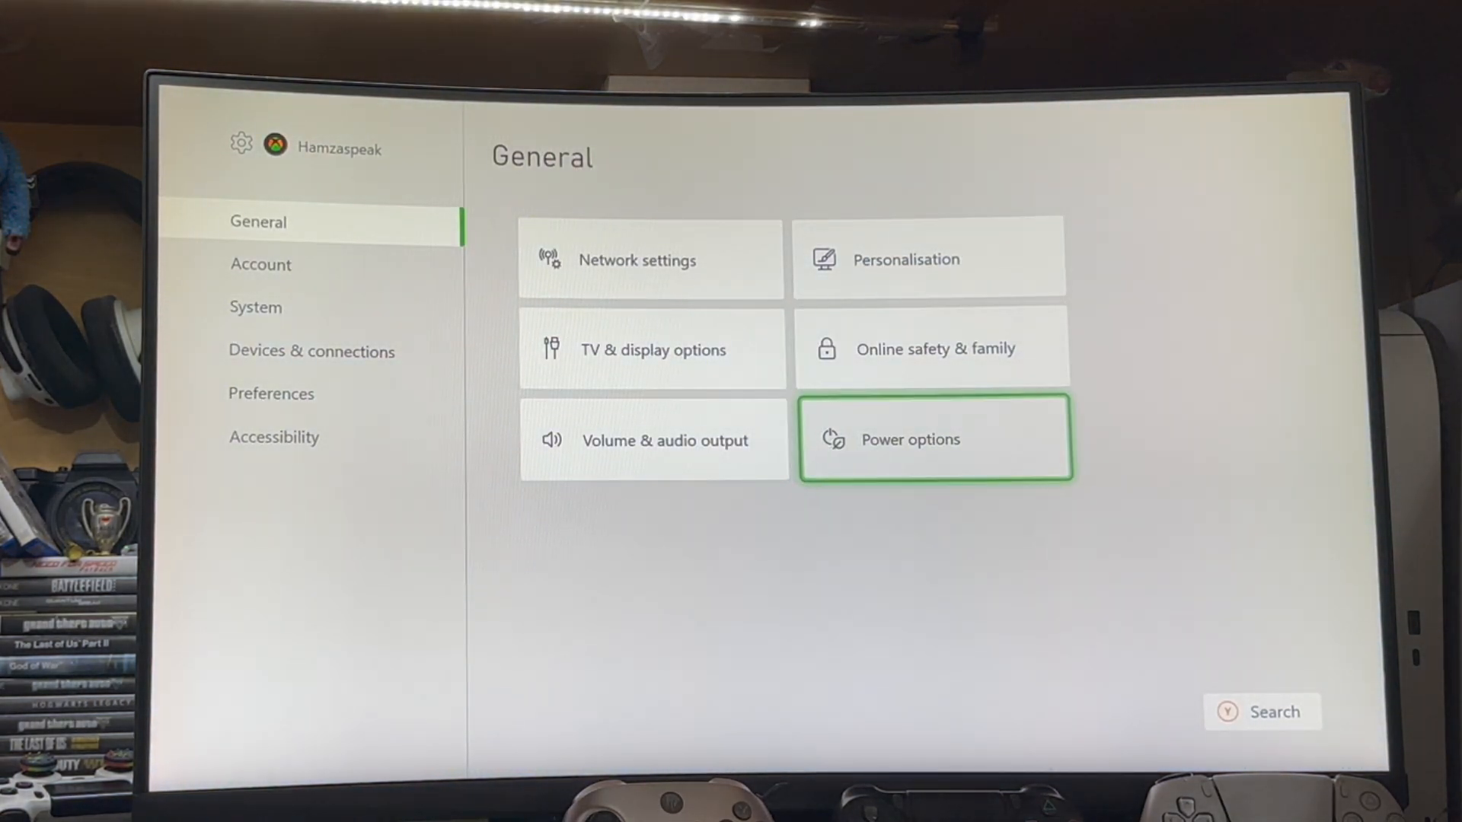
left_click(932, 439)
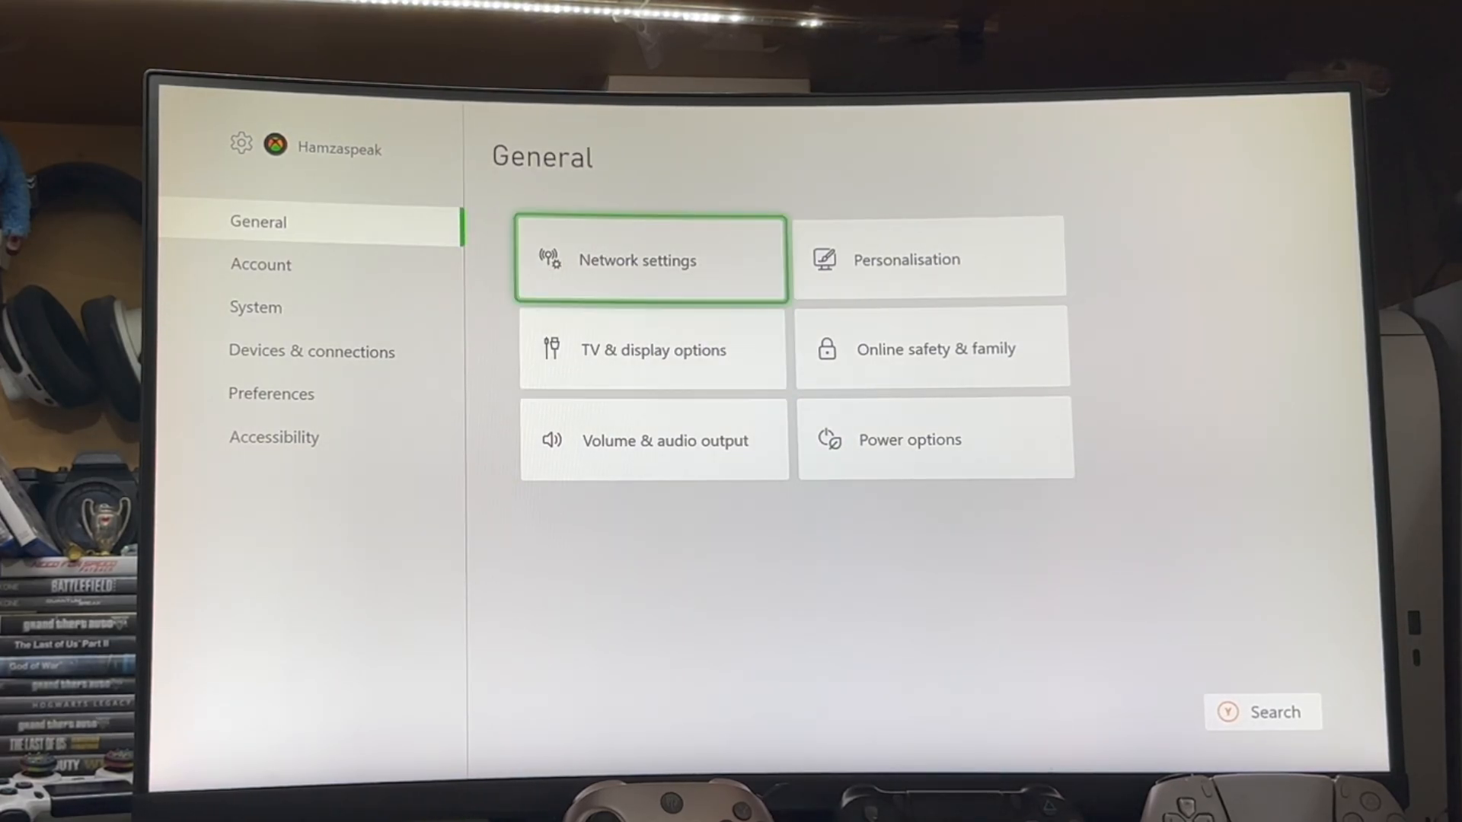
left_click(650, 259)
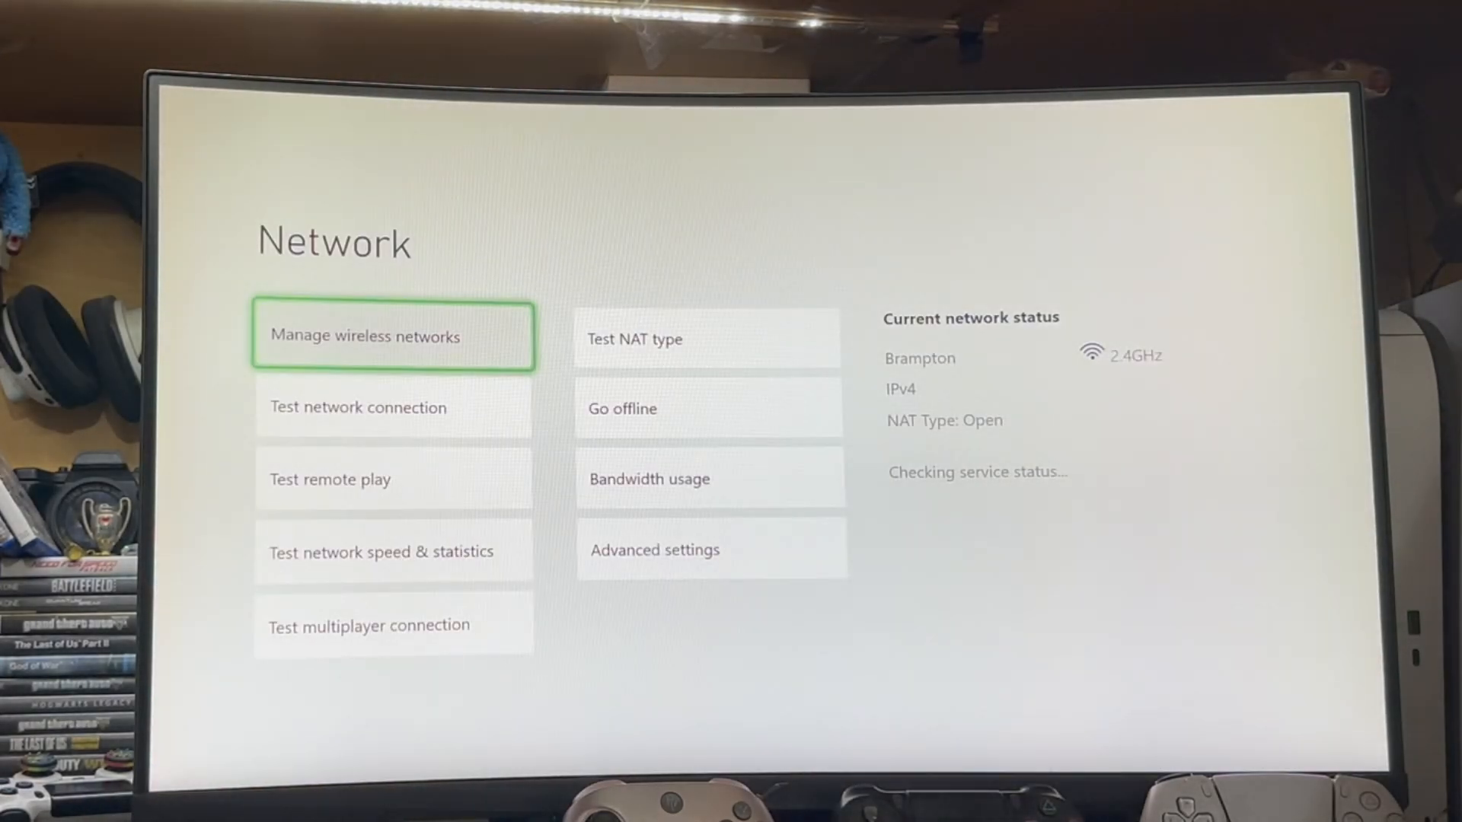
- Set DNS to Manual in Advanced settings and enter 8.8 for the primary IPv4 DNS
left_click(653, 549)
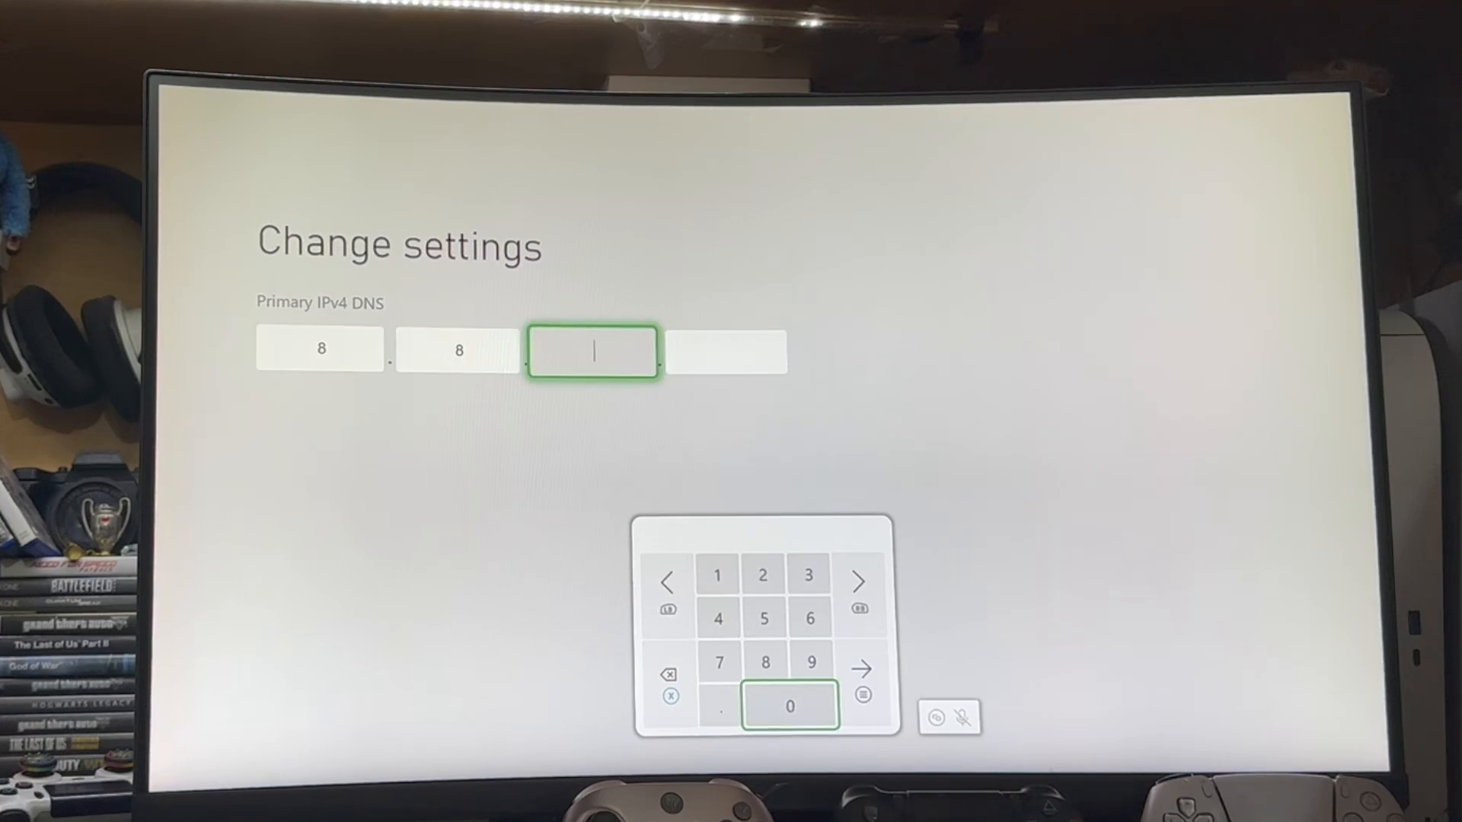
left_click(763, 662)
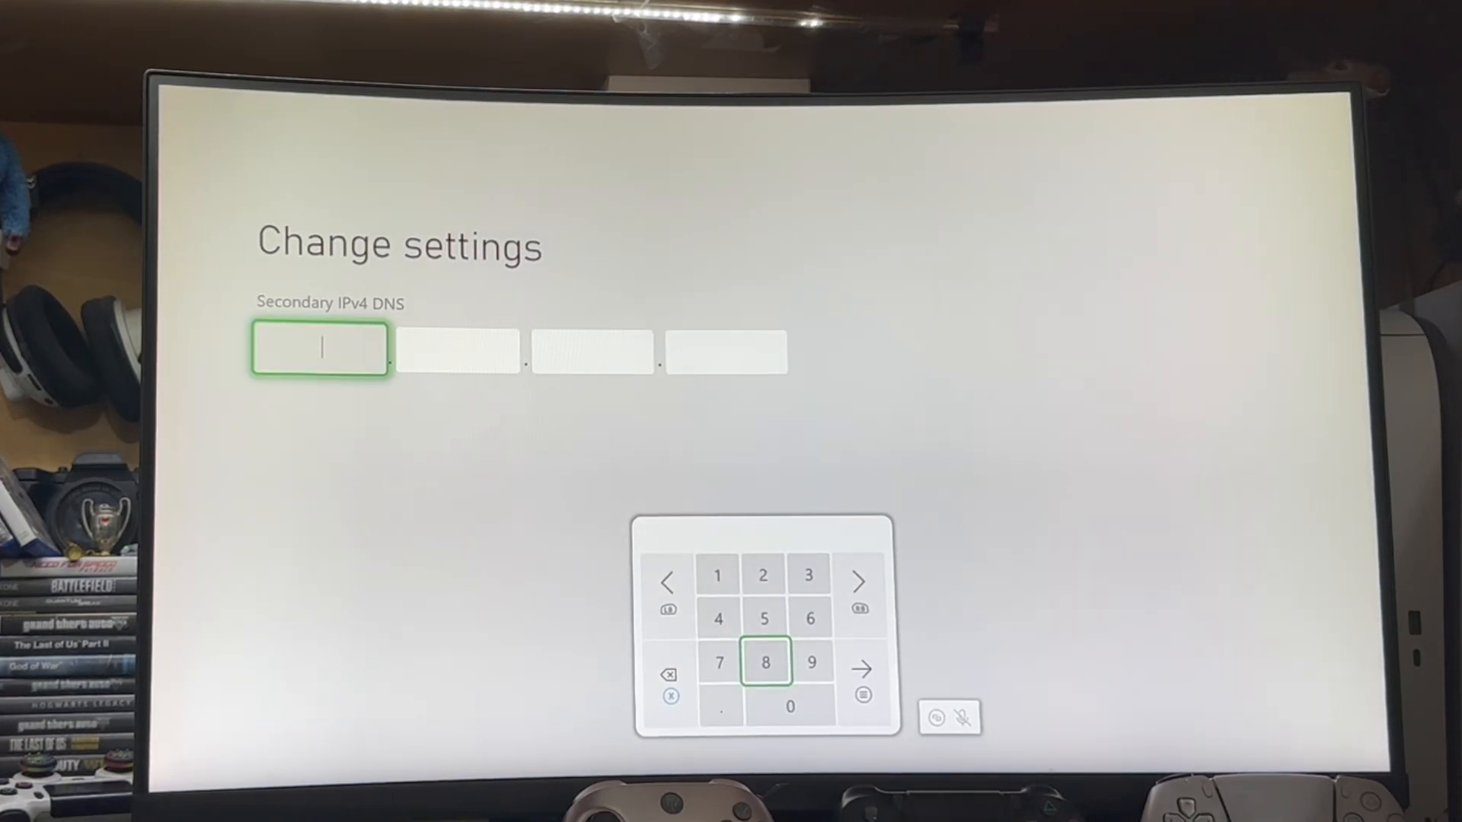
- Enter 8 in the secondary IPv4 DNS's first field
left_click(765, 663)
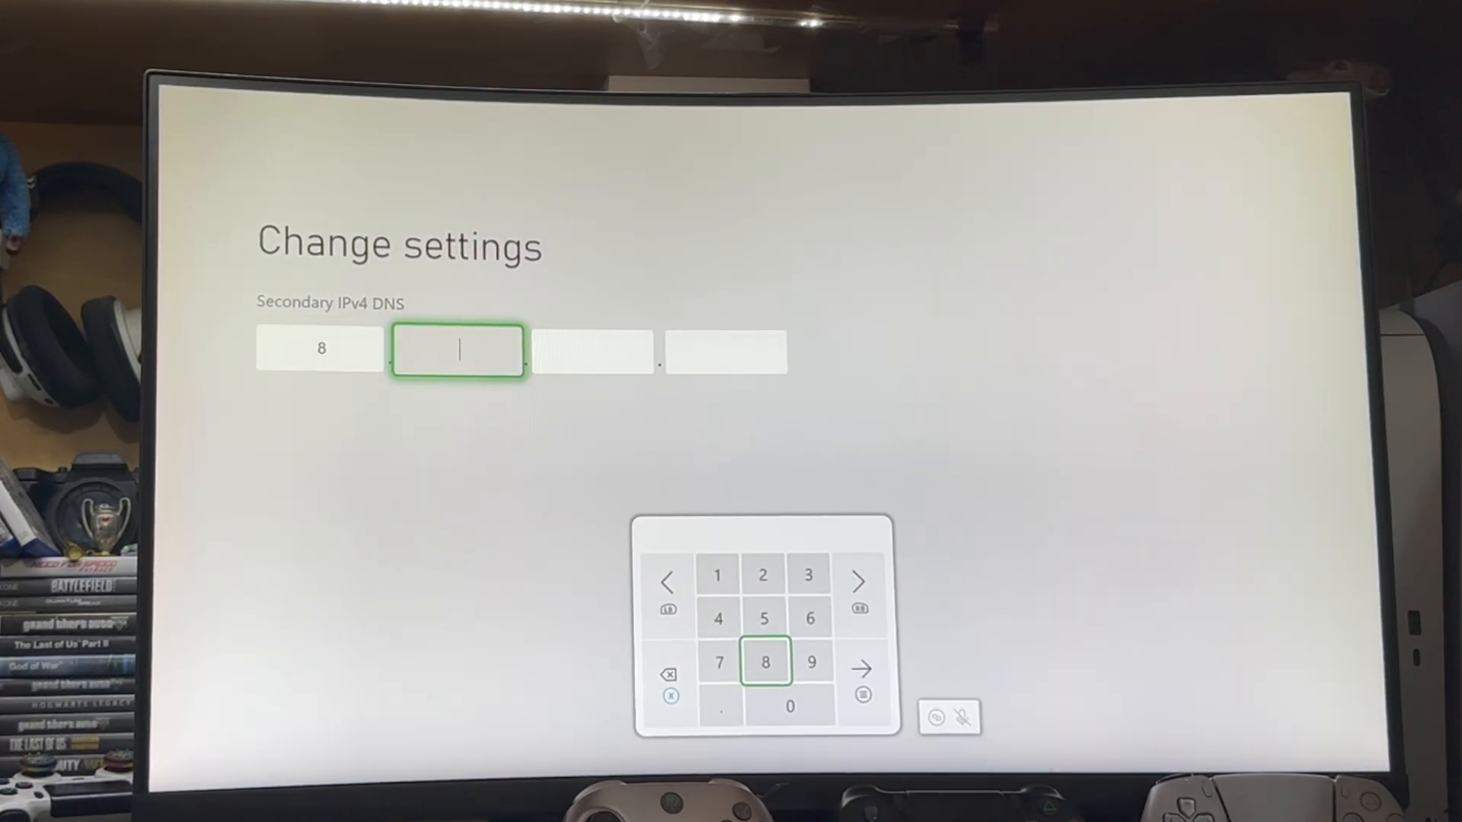